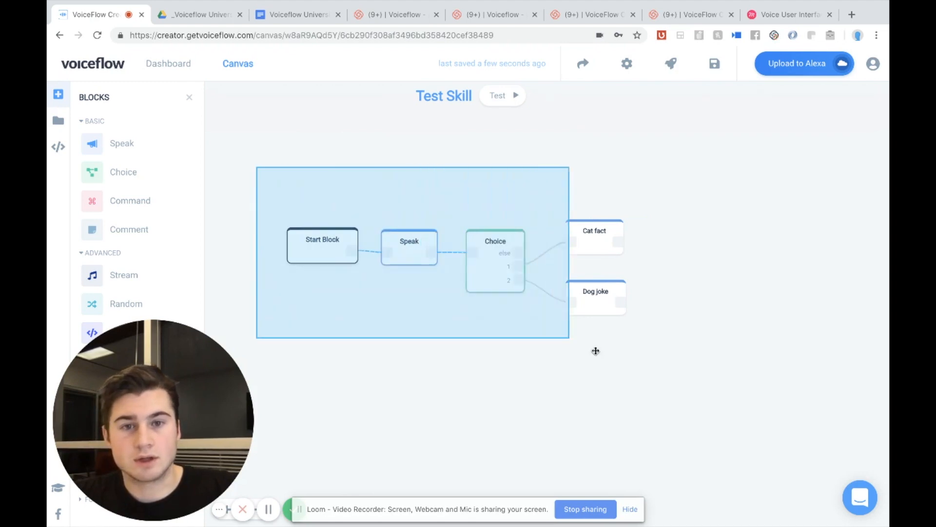
- Box-select and delete the Speak, Choice, Cat fact and Dog joke blocks, leaving only Start
left_click_drag(595, 350, 656, 368)
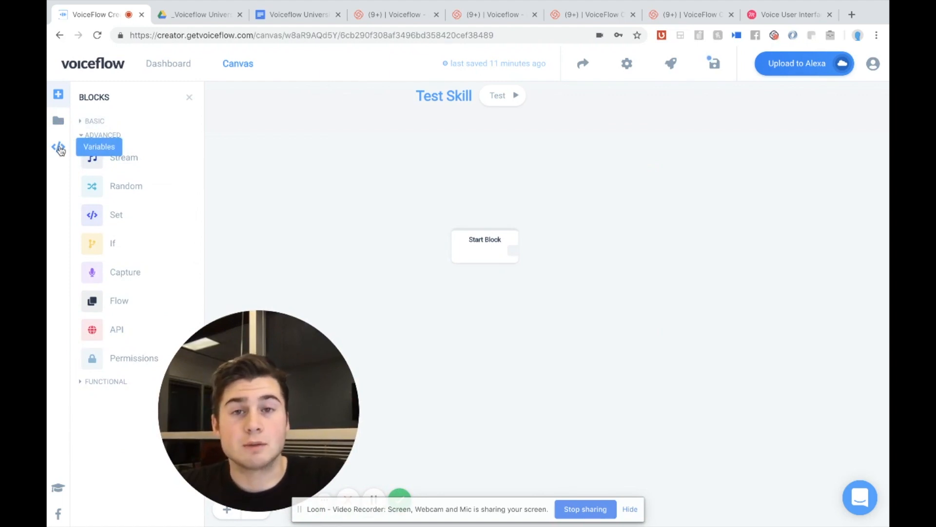
- Add a new global variable named 'name' in the Variables tab
left_click(57, 147)
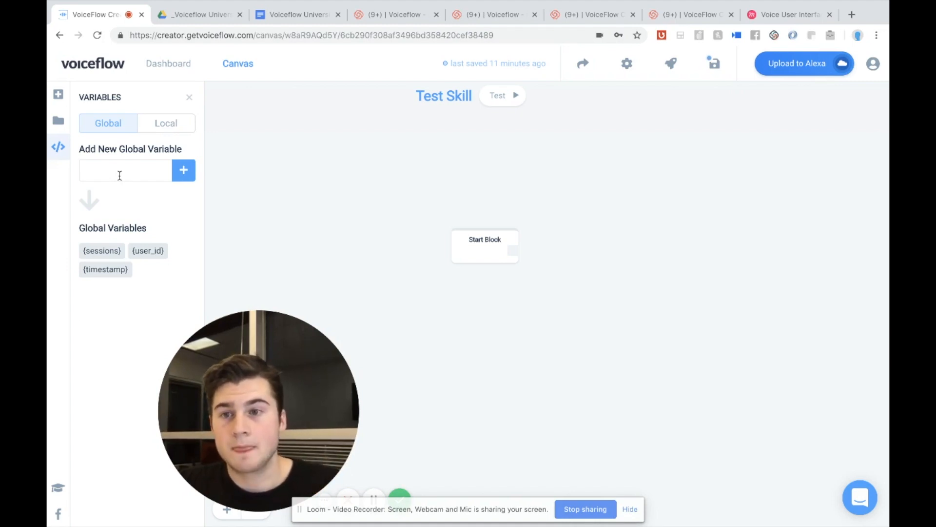
type("name")
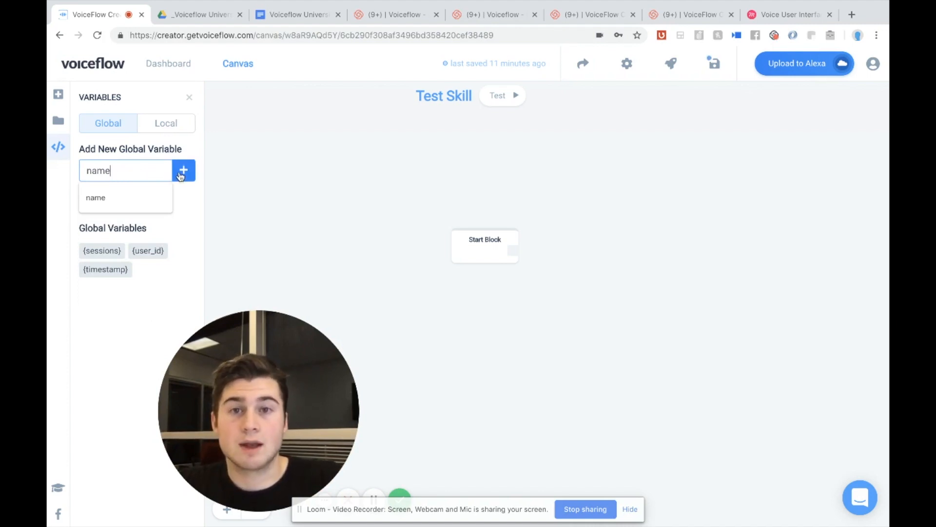
left_click(183, 170)
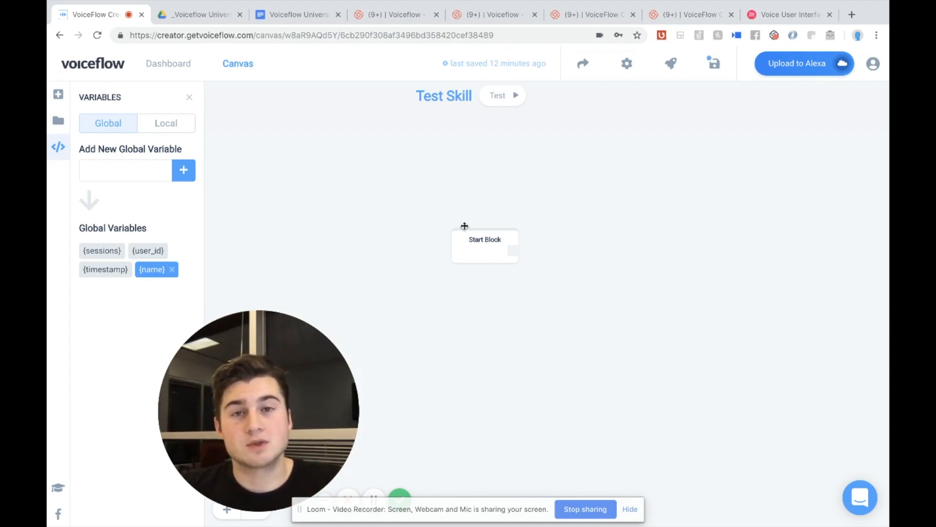
left_click_drag(485, 239, 391, 217)
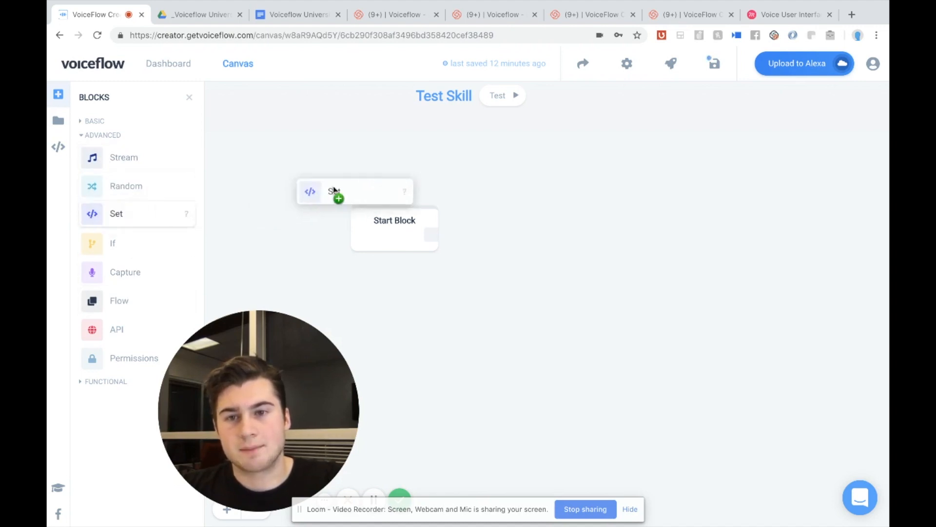
- Add a Set block assigning the {name} variable the value 'Braden'
left_click_drag(355, 191, 510, 224)
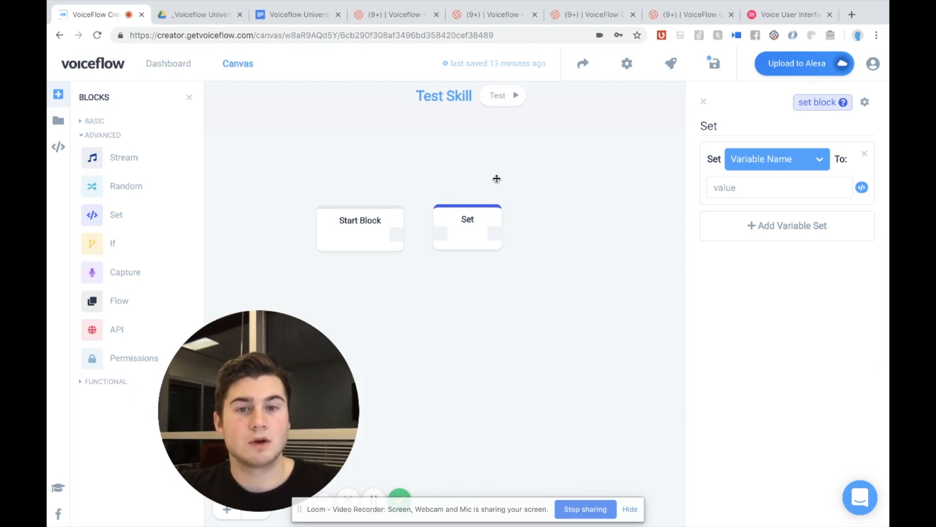
left_click(777, 159)
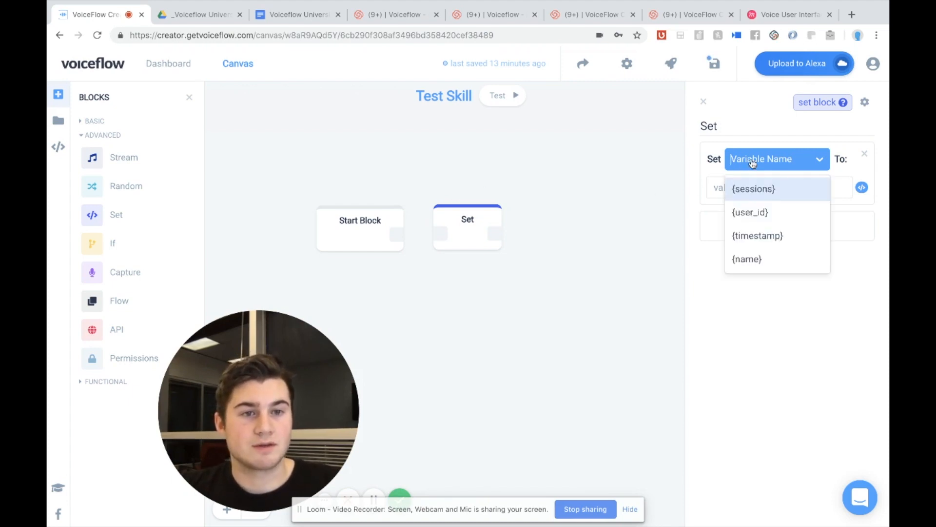
mouse_move(757, 235)
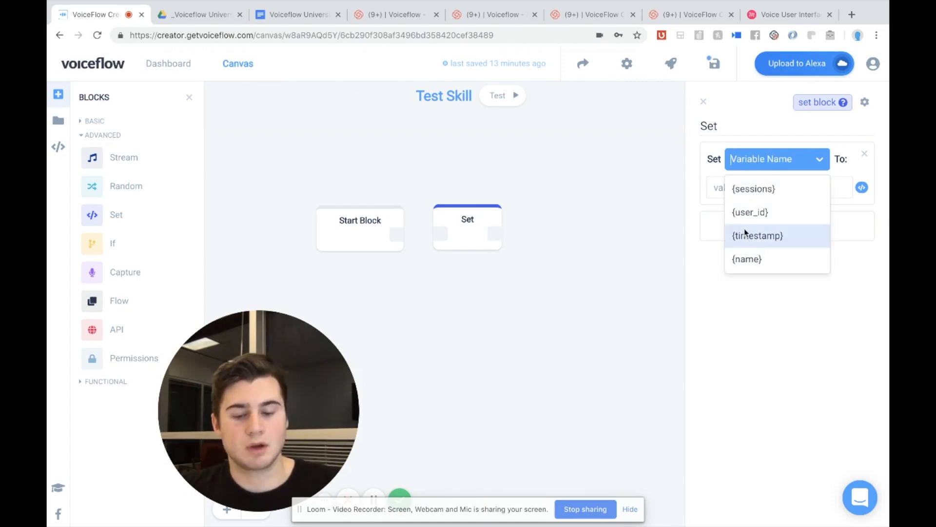
type("nam")
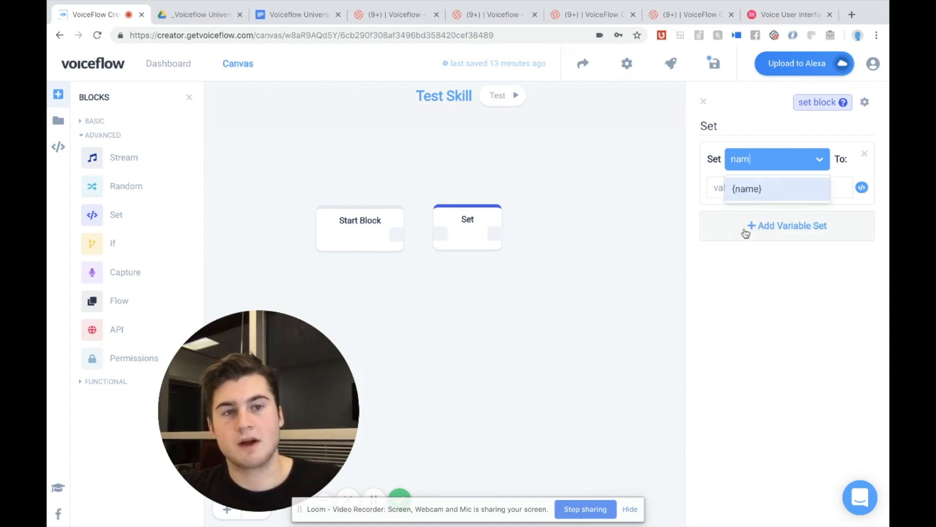
left_click(775, 188)
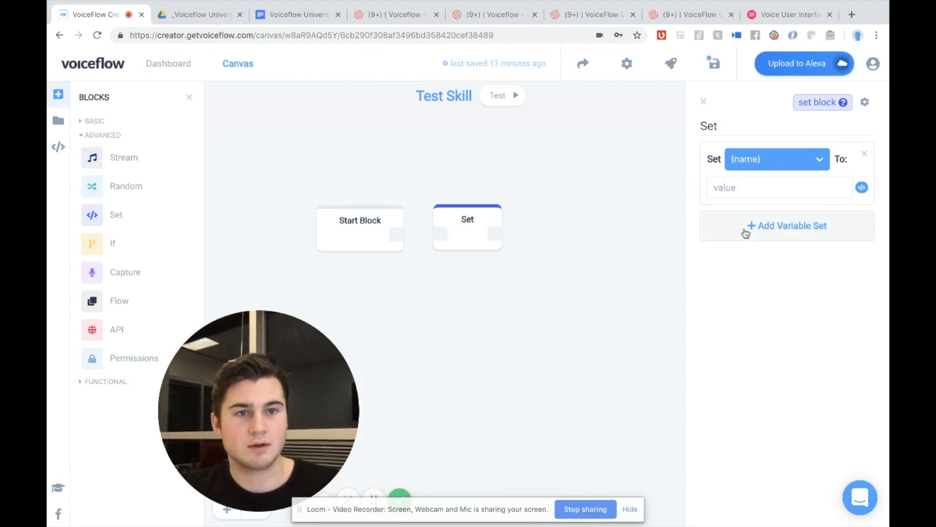
left_click(781, 188)
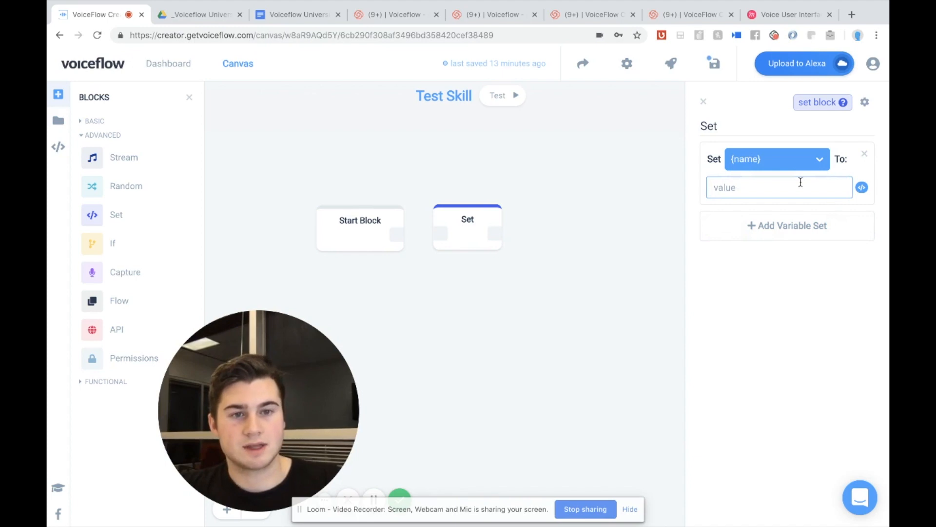
left_click(780, 187)
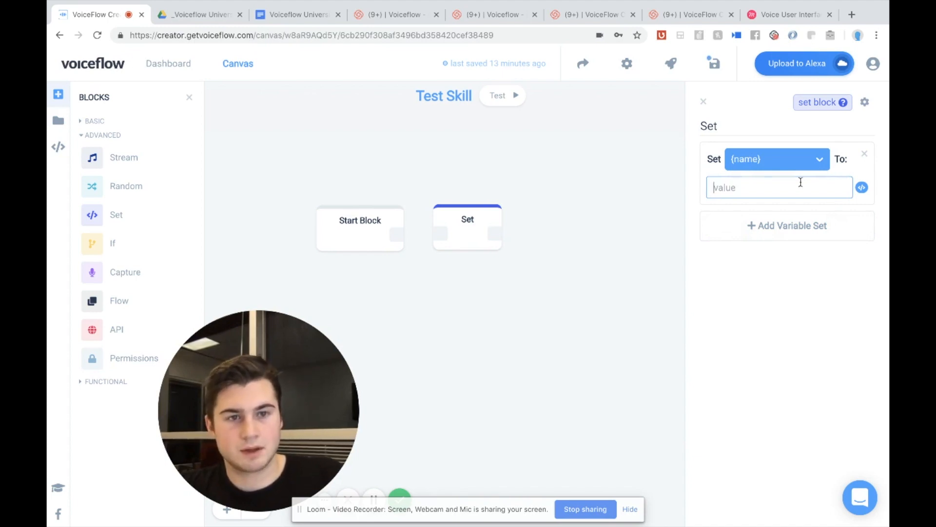
type("Braden")
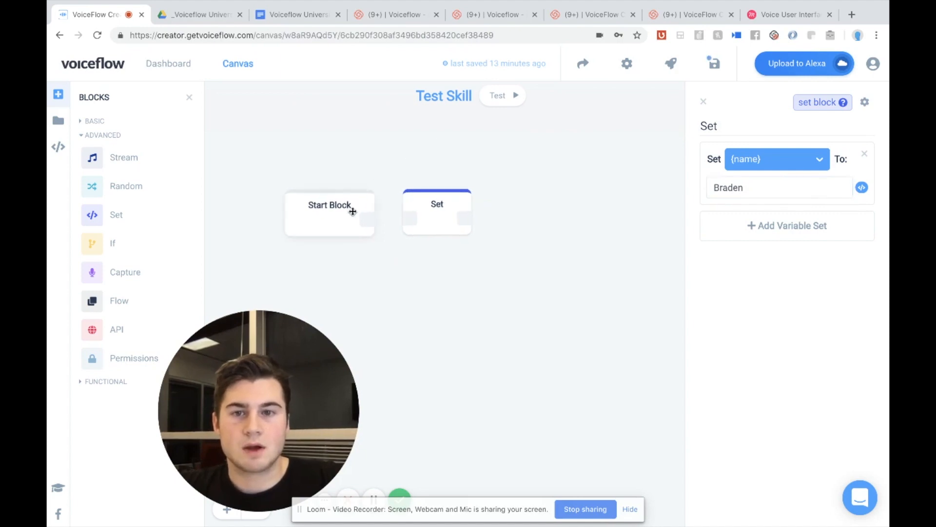
- Arrange the blocks and connect the Start Block to the Set block
left_click_drag(358, 214, 404, 222)
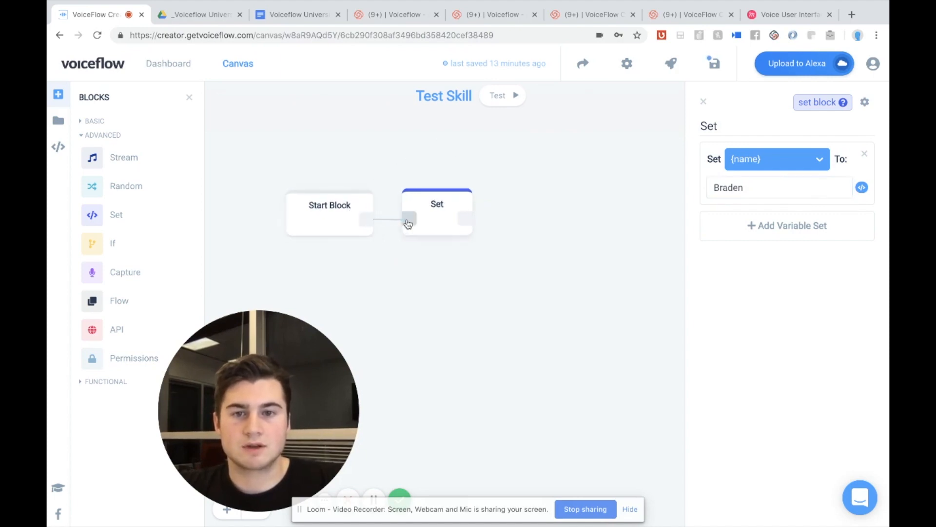
left_click_drag(408, 224, 539, 220)
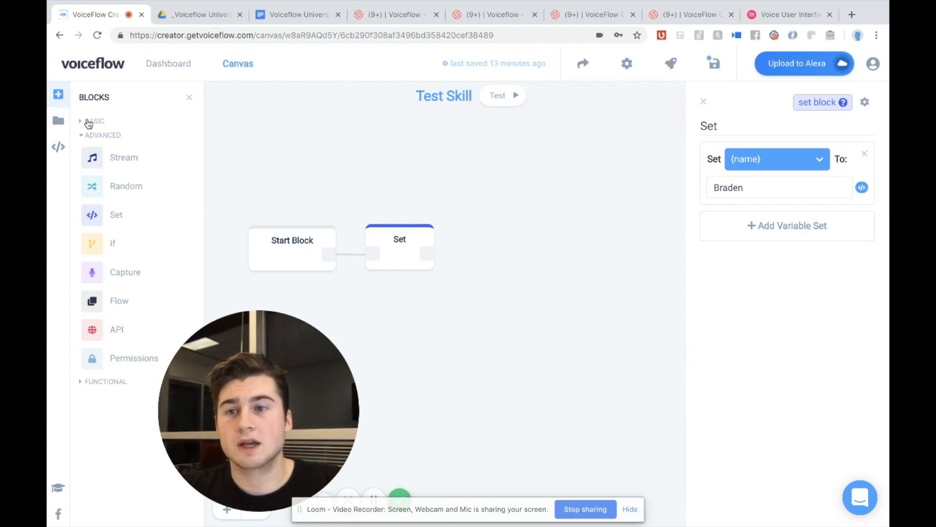
- Add a Speak block after Set with greeting 'Hi there, nice to meet you Braden'
left_click(95, 121)
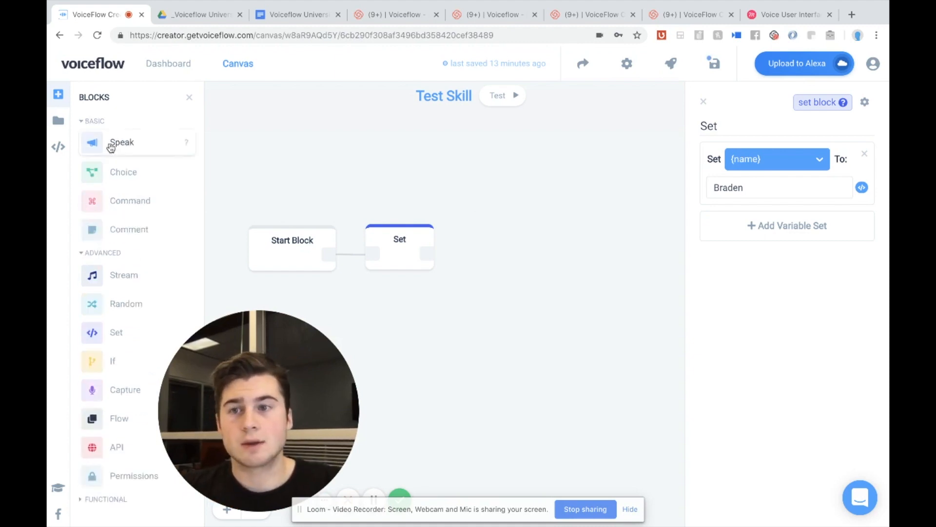
left_click_drag(122, 143, 543, 239)
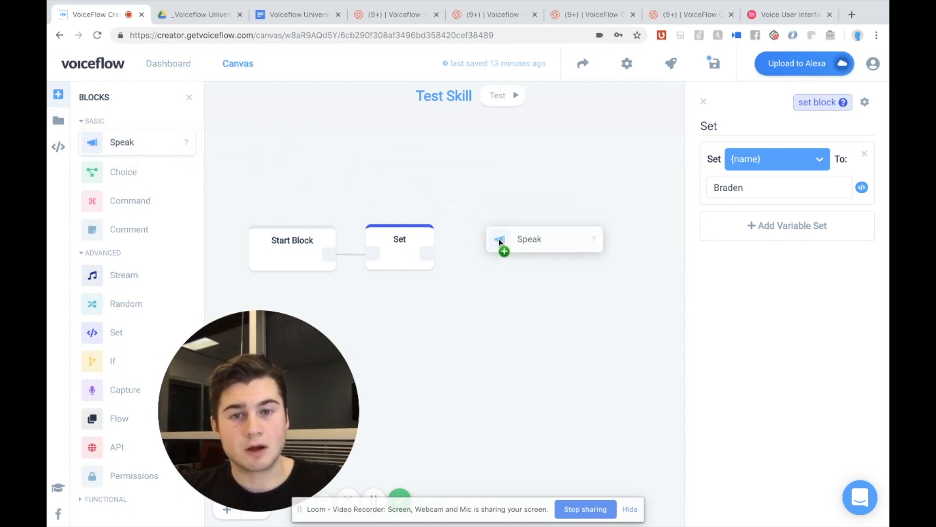
left_click(529, 239)
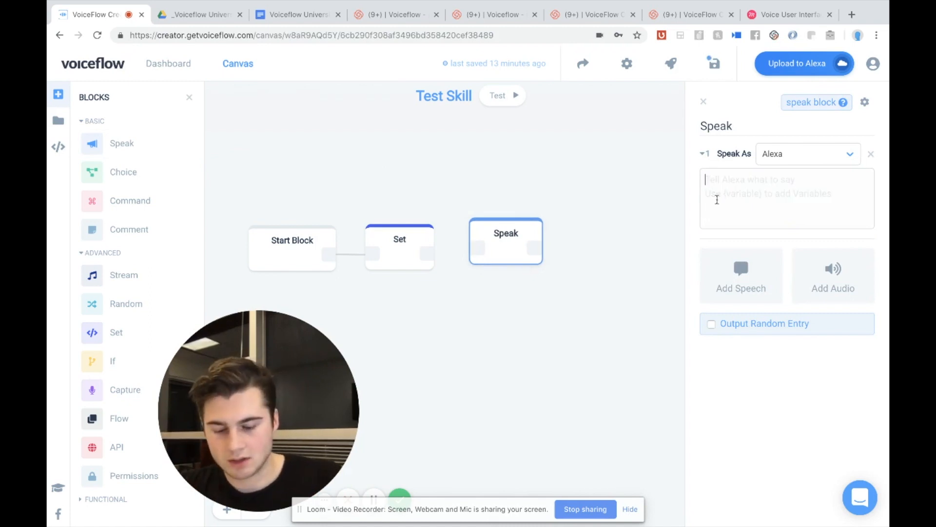
type("Hi there, niu")
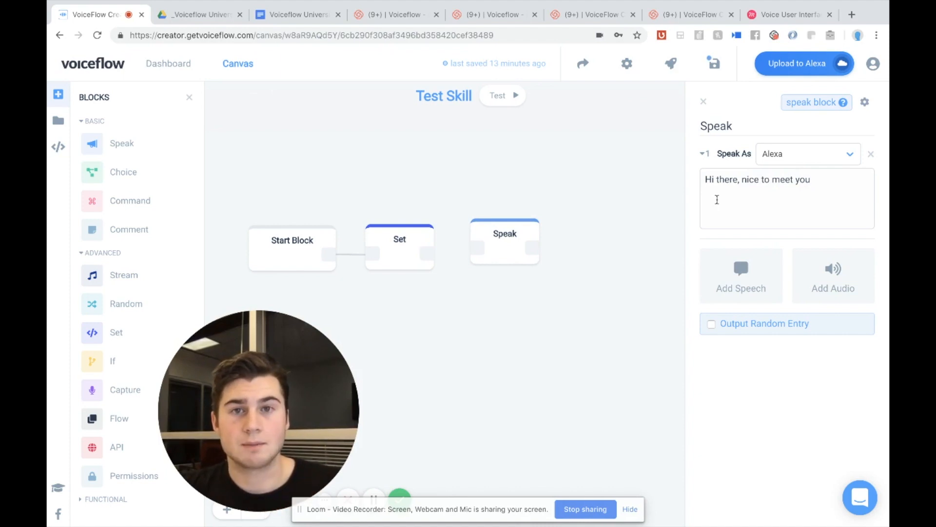
type("Braden")
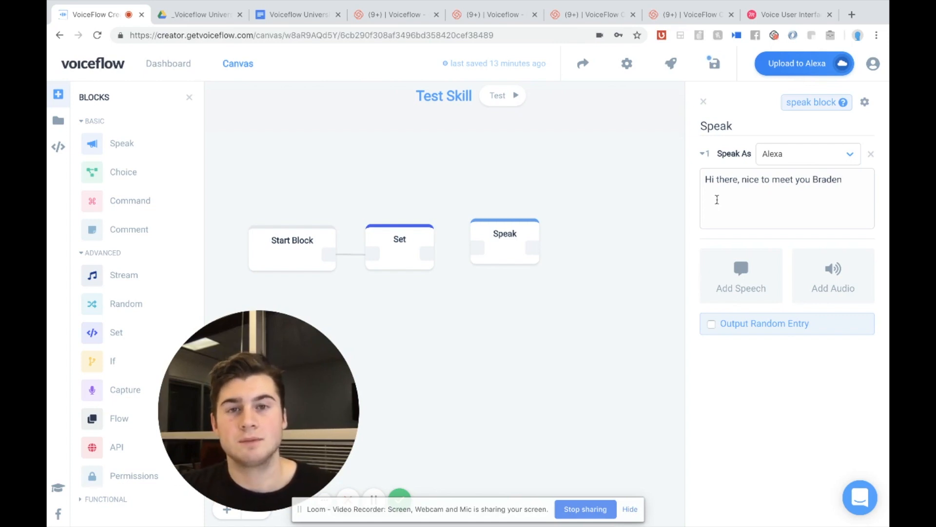
- Replace the hard-coded 'Braden' in the greeting with the {name} variable
key("Backspace")
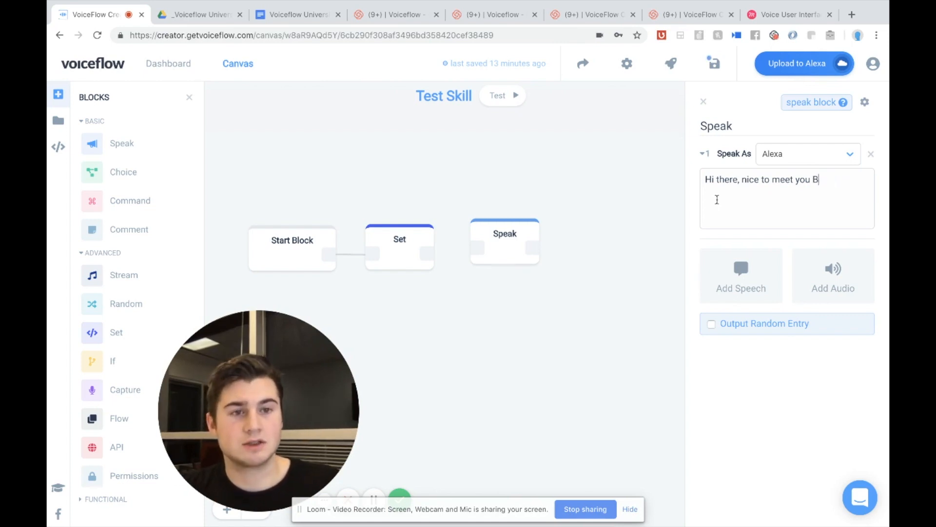
key("Backspace")
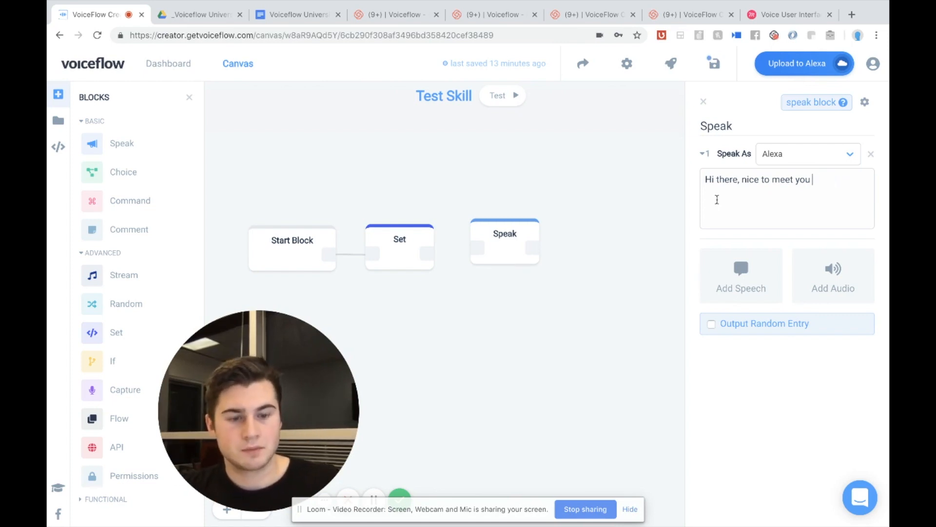
type("{")
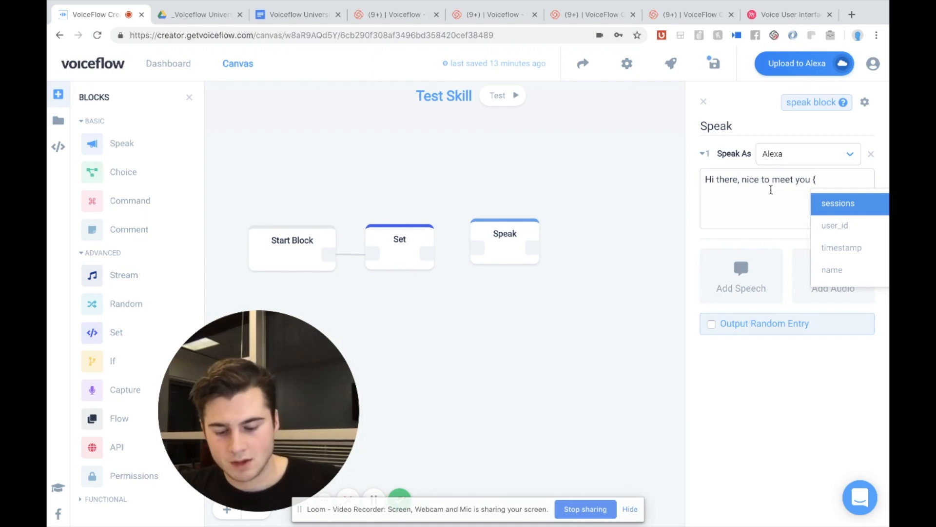
type("nam")
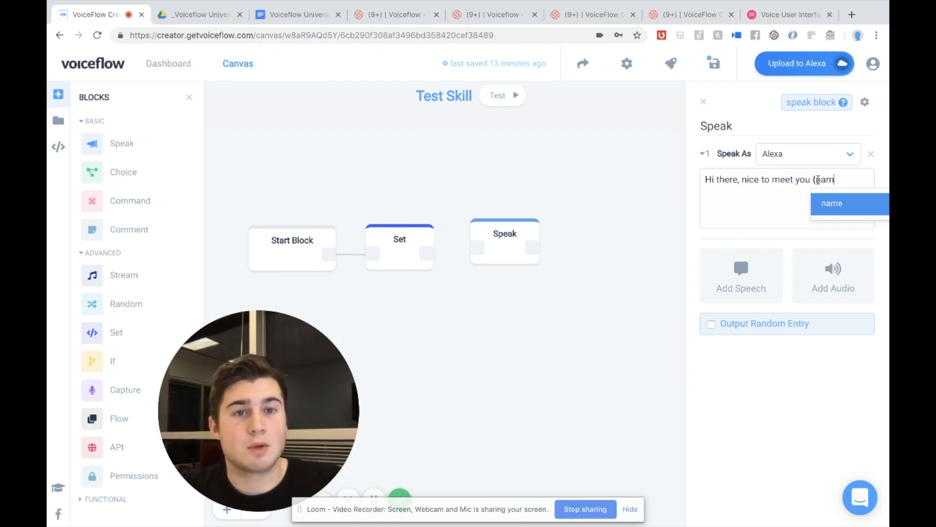
left_click(832, 203)
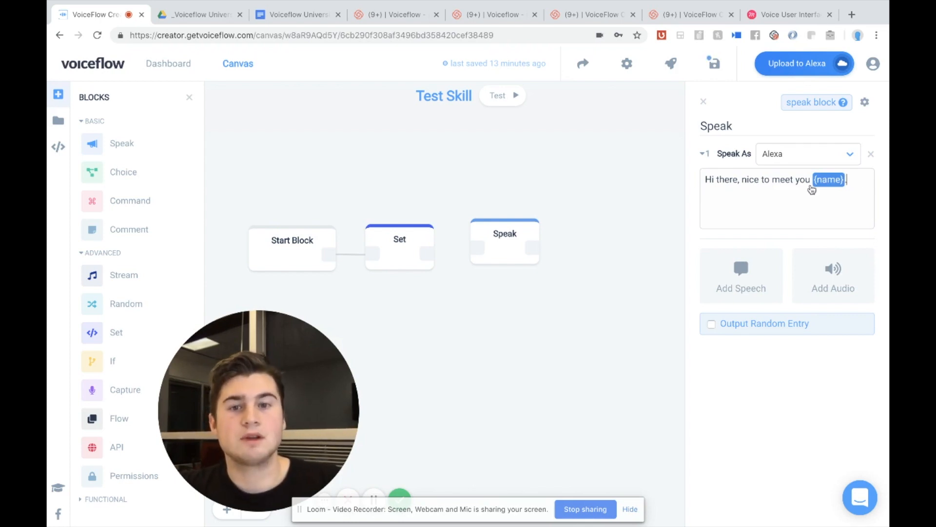
- Review the Set block, then re-insert the {name} variable into the greeting text
left_click(399, 247)
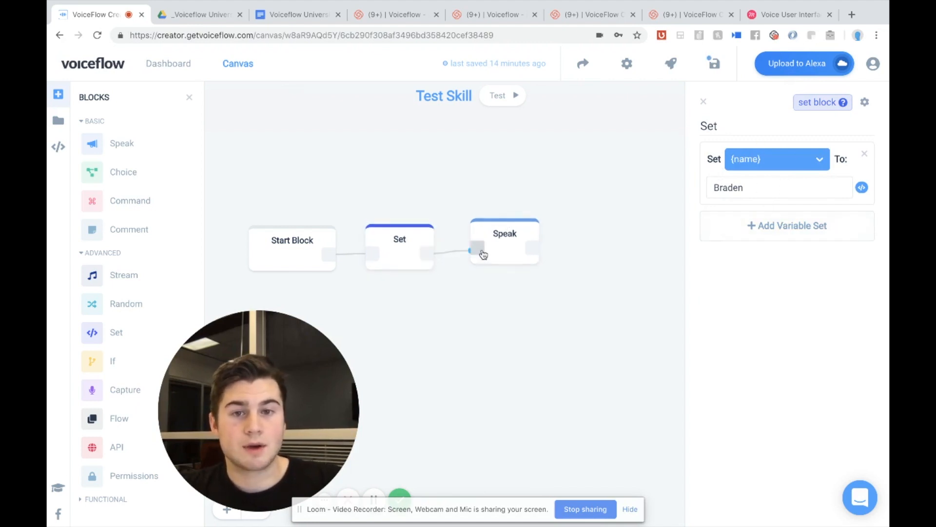
left_click(504, 245)
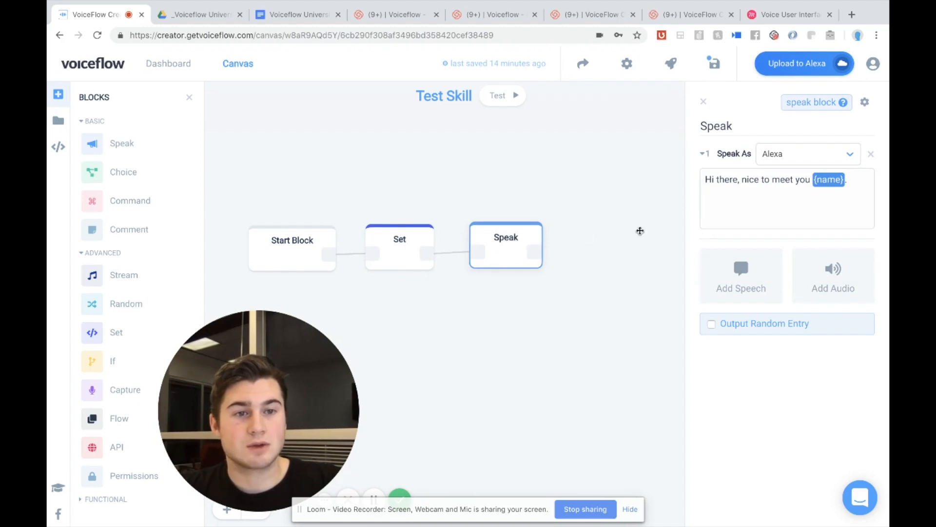
mouse_move(857, 181)
type(" {name")
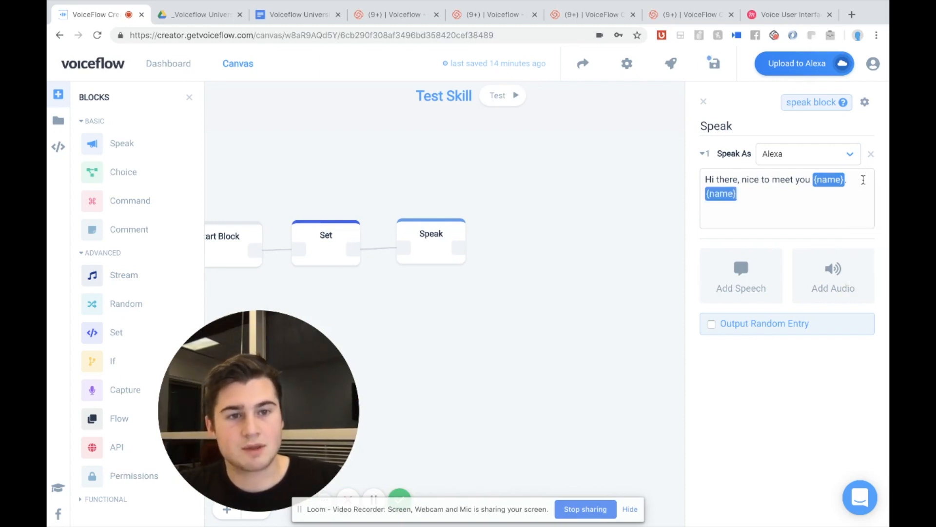
type("Pnam")
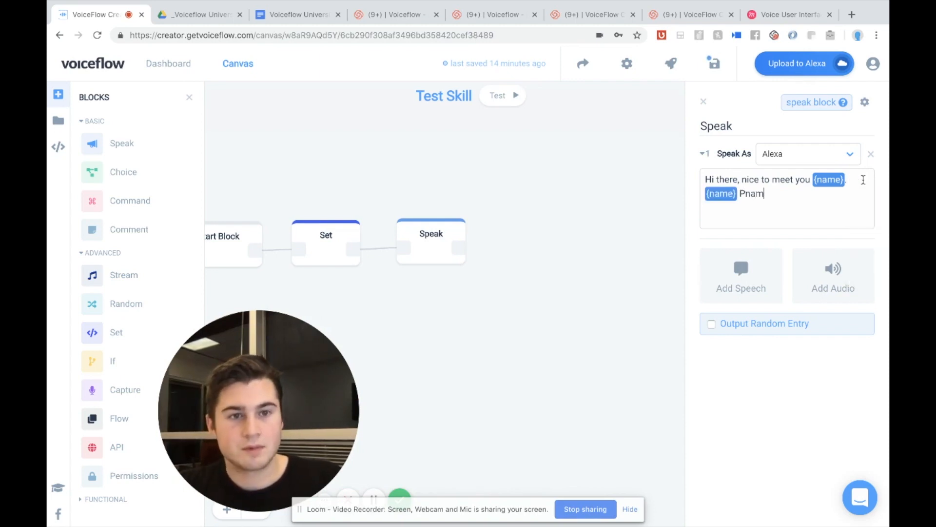
type("{na")
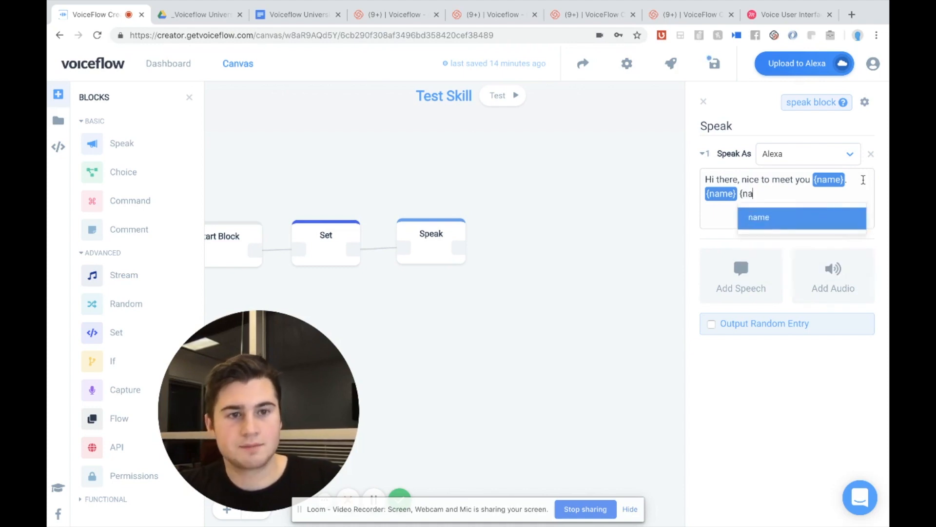
left_click(759, 217)
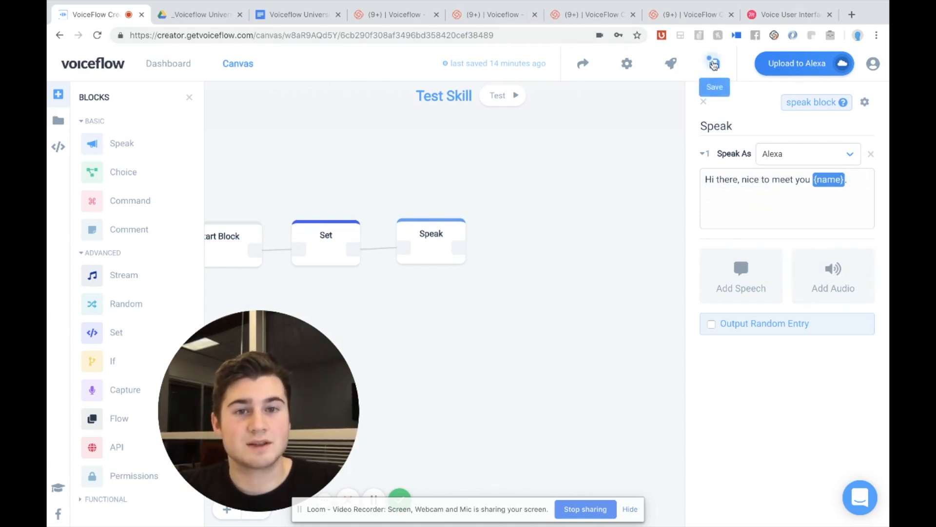
- Save the Test Skill, upload it to Alexa and dismiss the success message
left_click(713, 63)
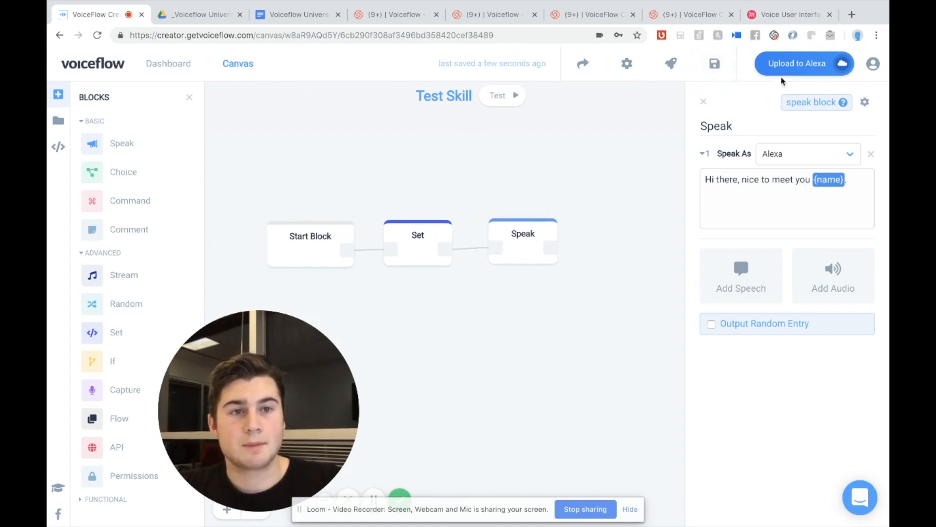
left_click(804, 63)
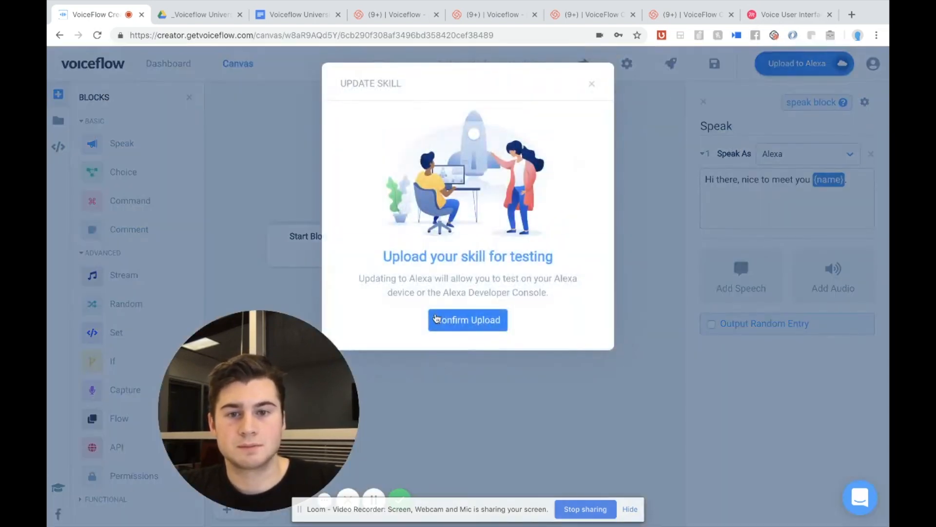
left_click(467, 320)
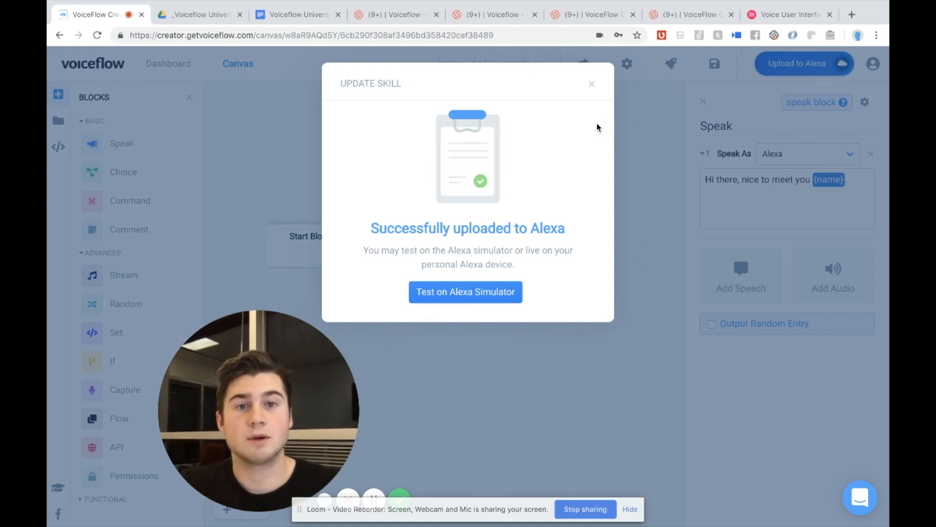
left_click(591, 84)
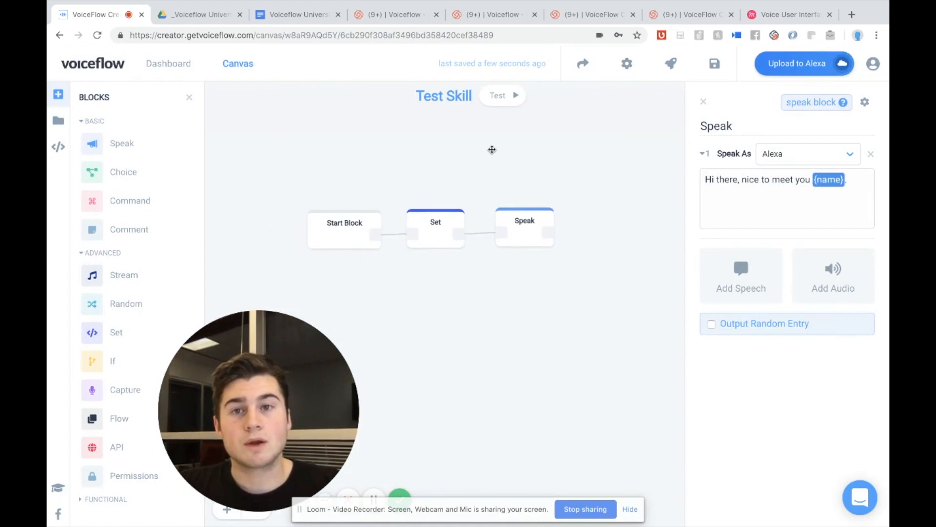
- Place a Capture block on the canvas and delete the Set block
left_click_drag(491, 150, 429, 141)
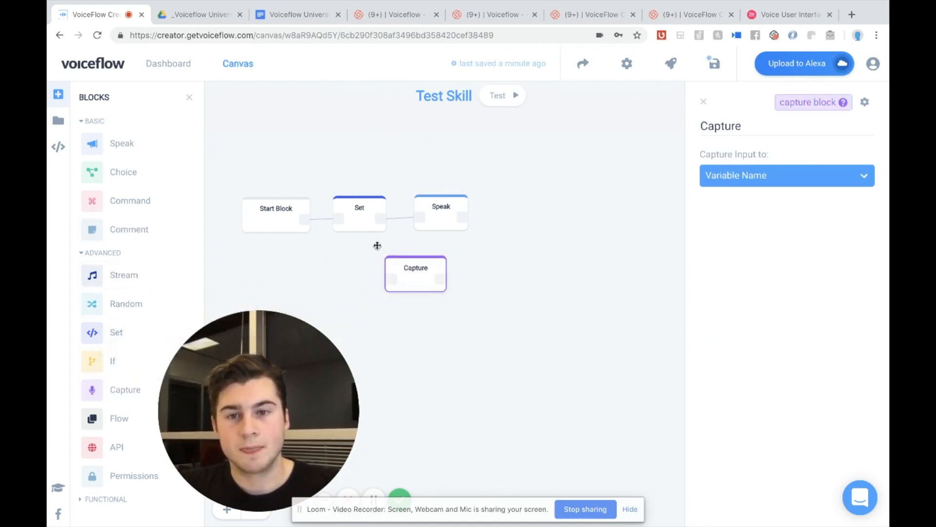
left_click(359, 207)
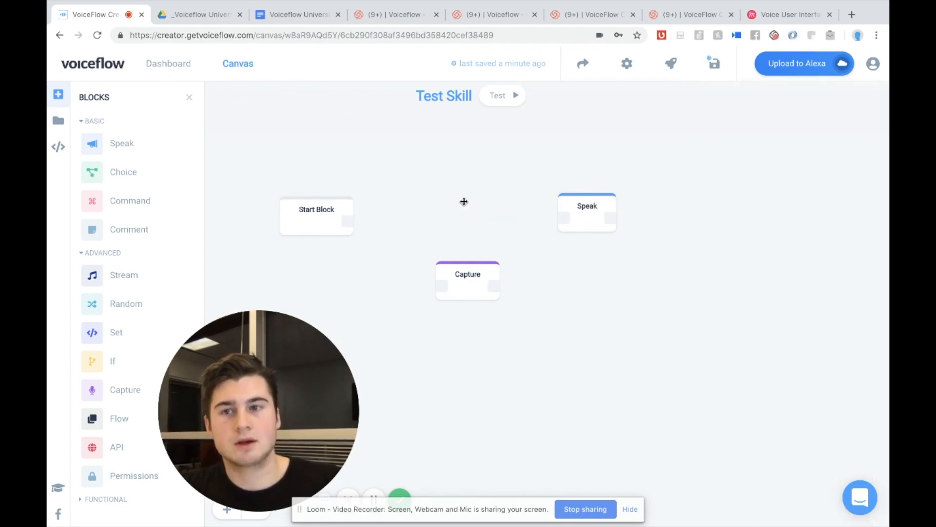
- Add a Speak block after Start saying 'Please say your first name.'
left_click_drag(121, 143, 405, 215)
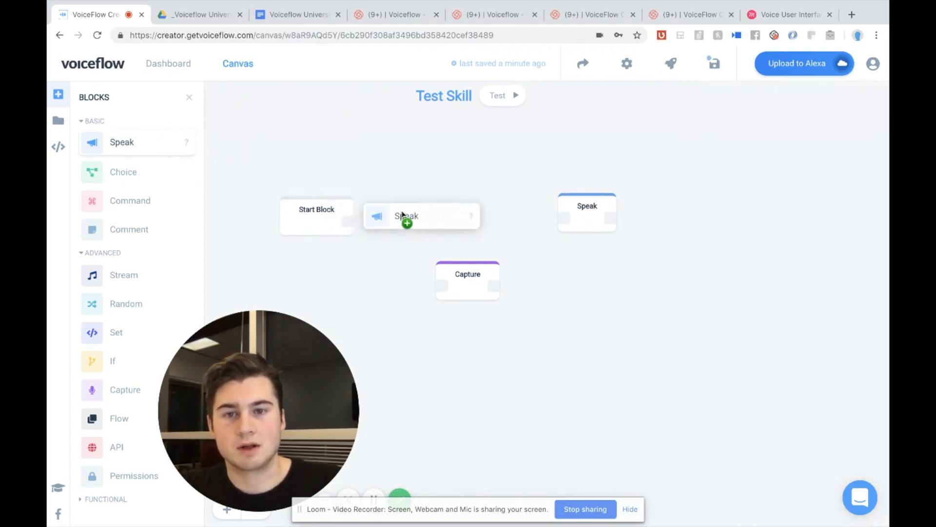
left_click(408, 216)
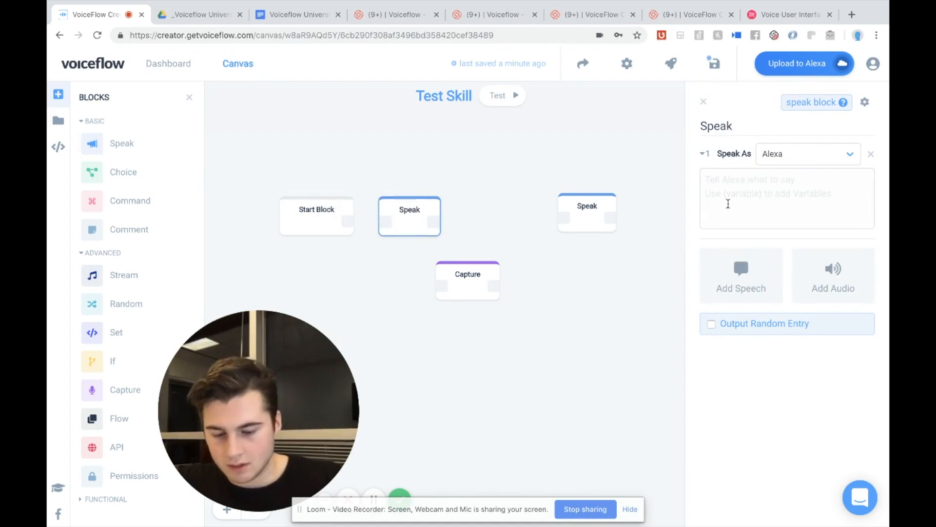
type("Please say your")
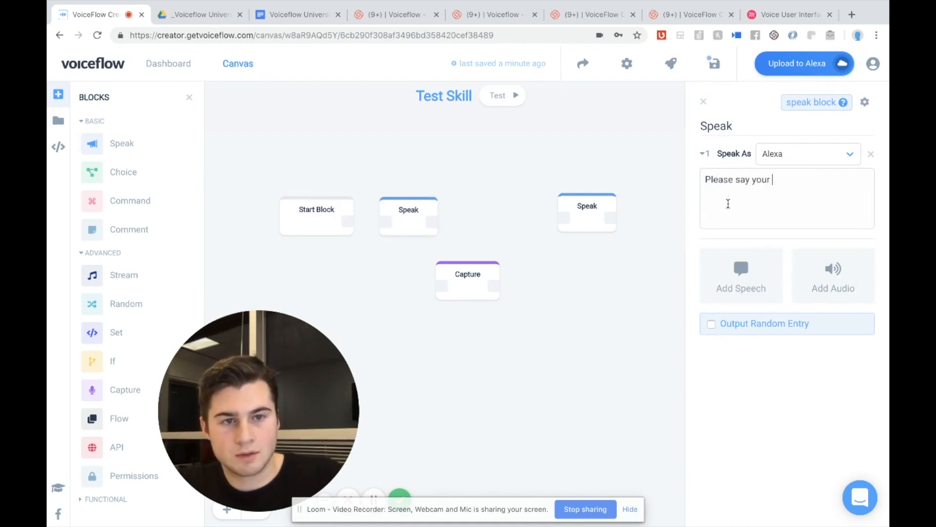
type("first name.")
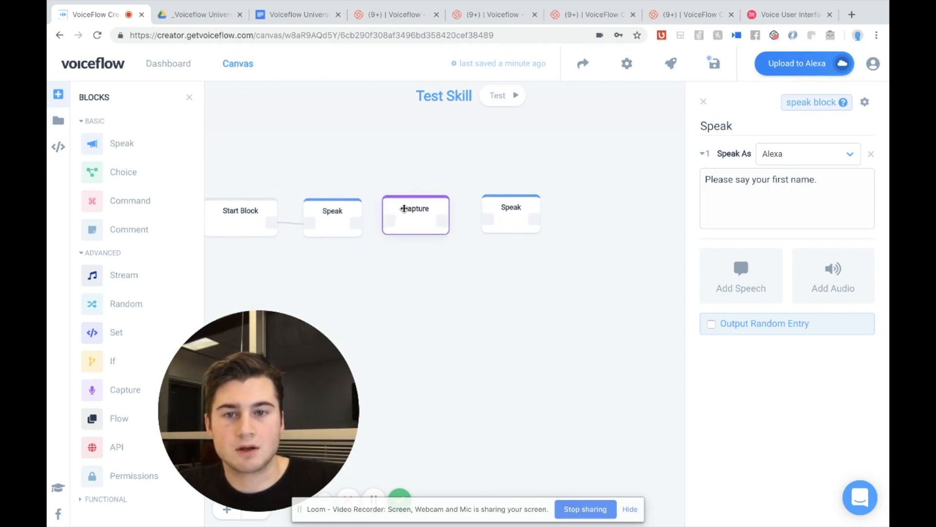
- Link prompt → Capture (storing into {name}) → greeting, then upload the skill to Alexa
left_click(526, 214)
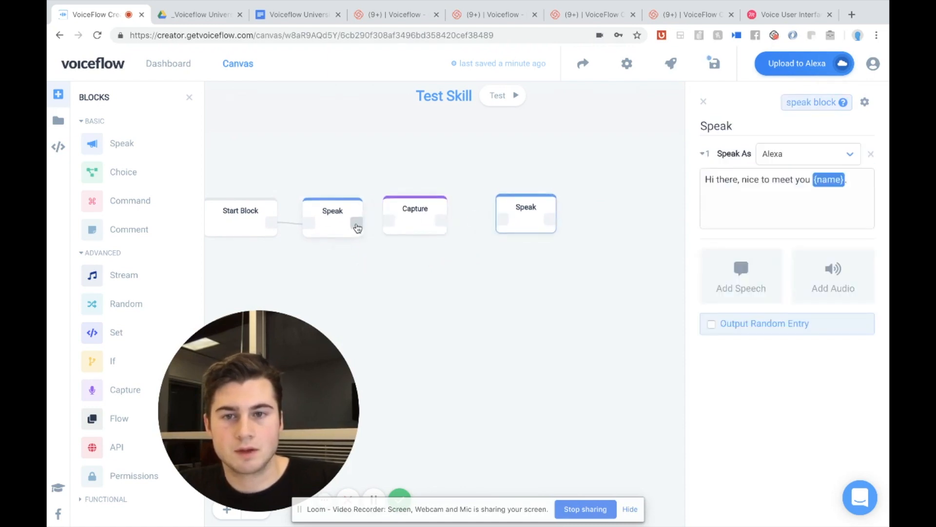
left_click(415, 215)
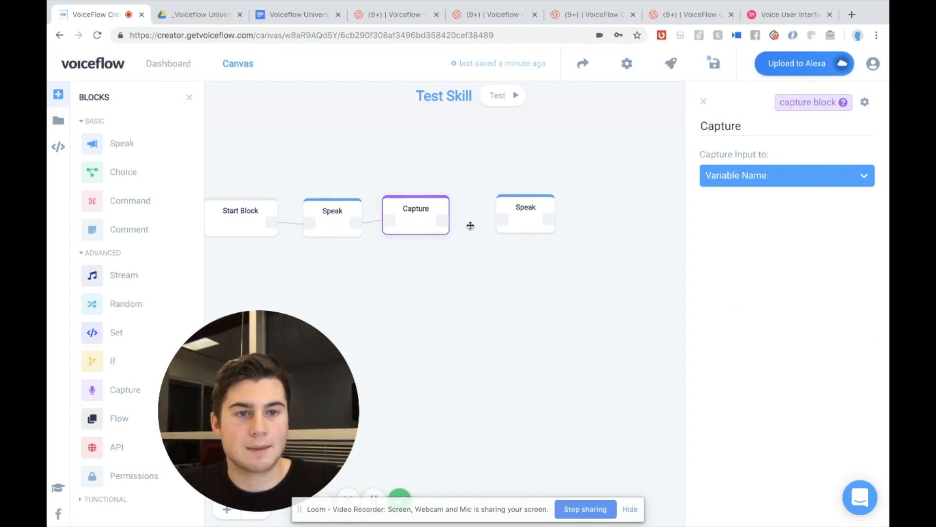
left_click(786, 174)
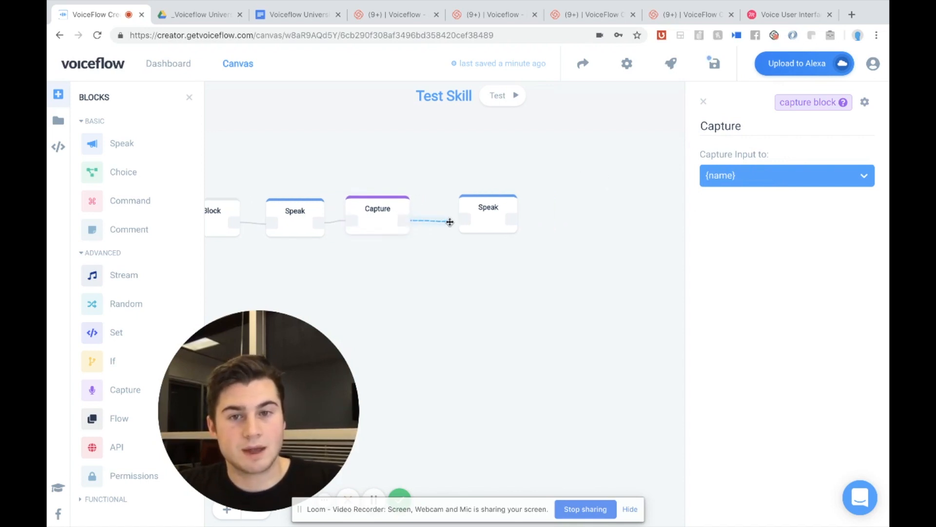
left_click(488, 214)
type("Hi there, nice to meet you {name}.")
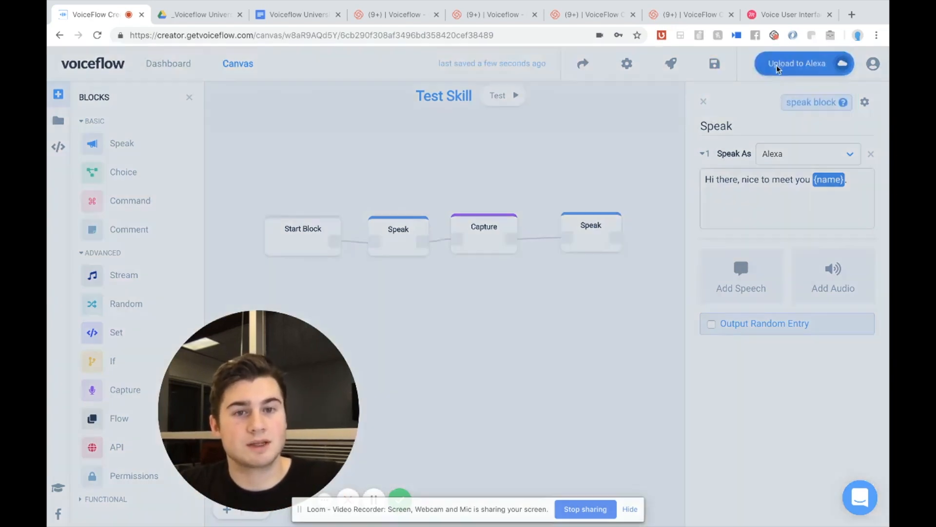
left_click(804, 63)
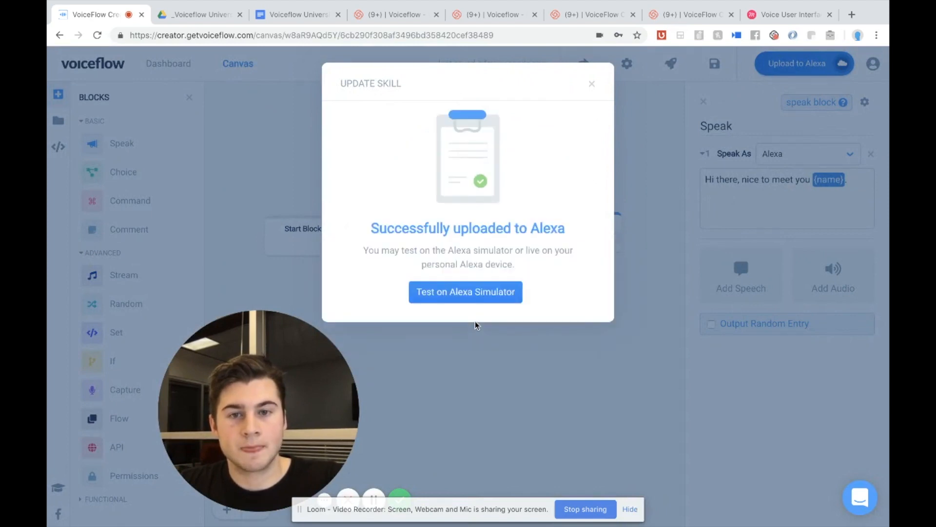